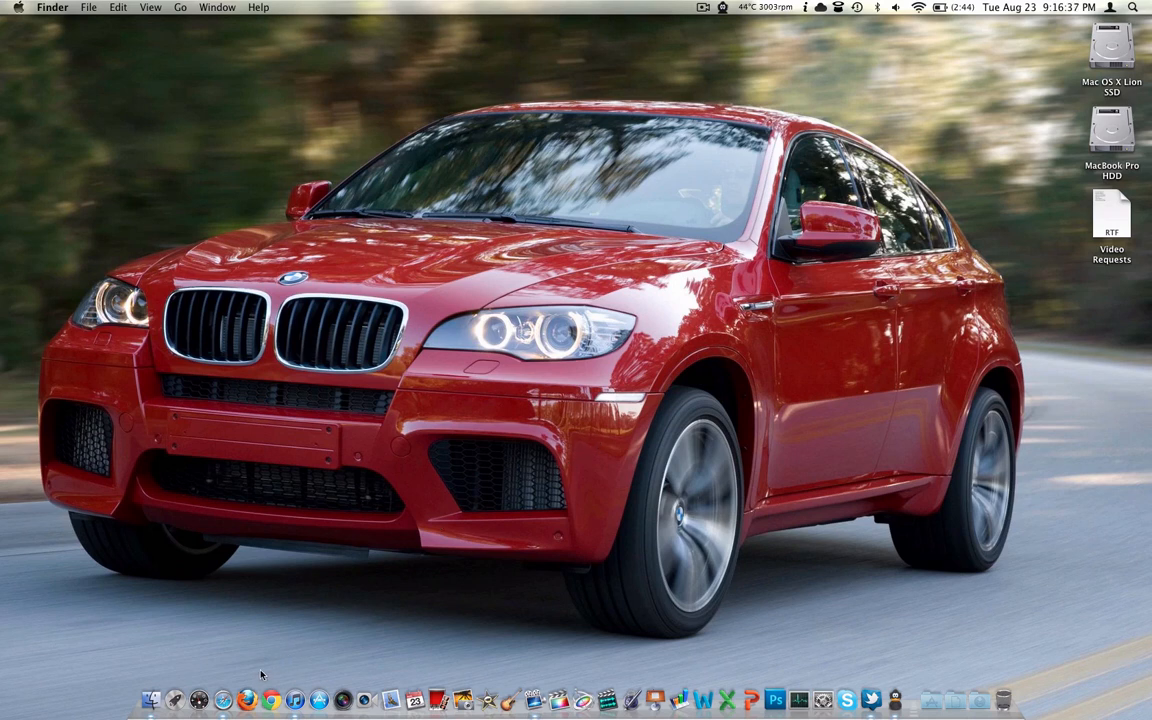
# Launch Safari from the Dock to load the MacRumors front page
pyautogui.click(222, 698)
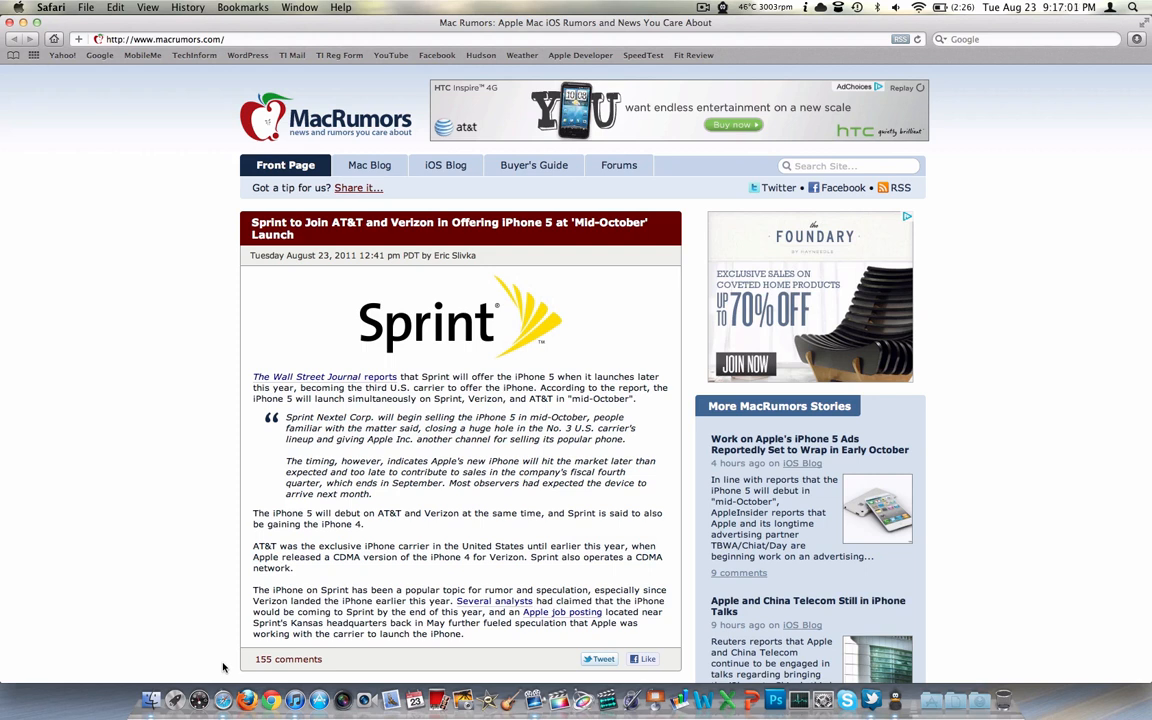
pyautogui.click(194, 55)
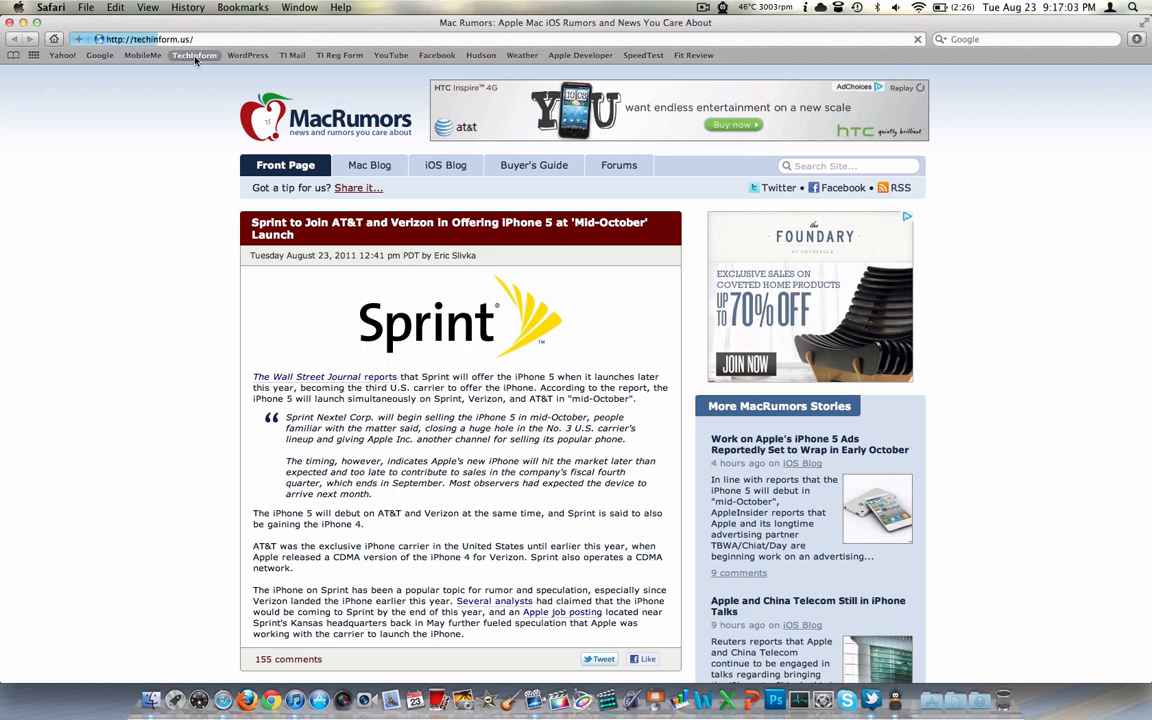
pyautogui.click(194, 55)
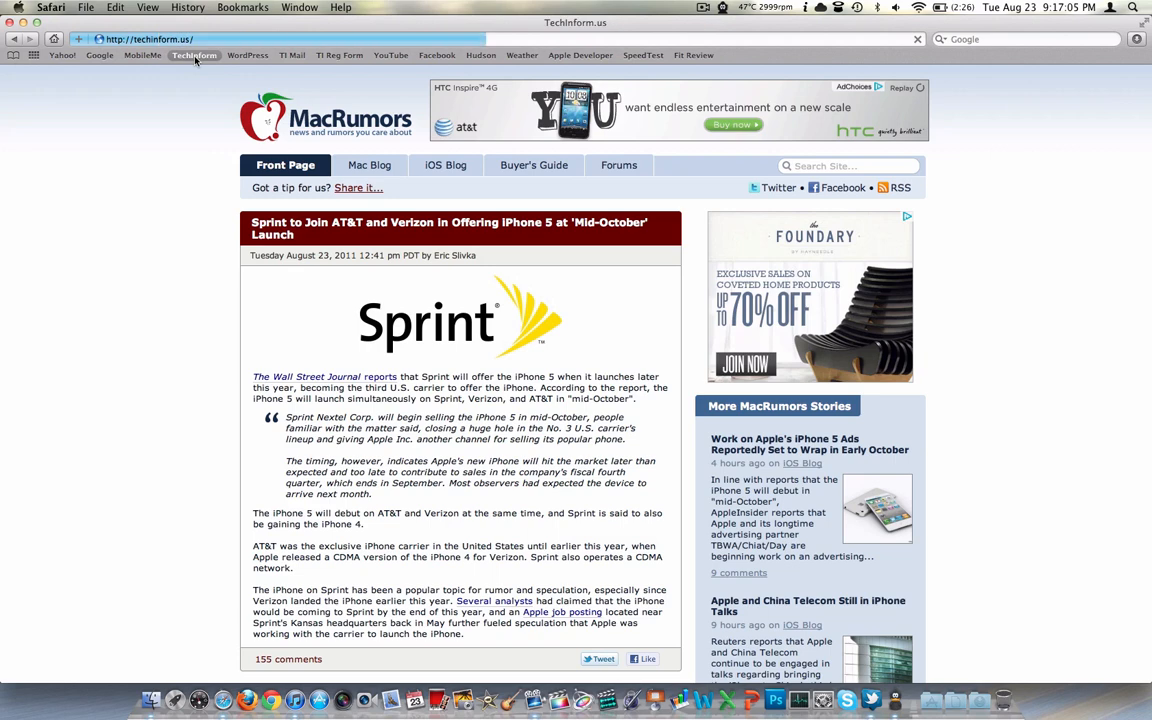
pyautogui.click(194, 55)
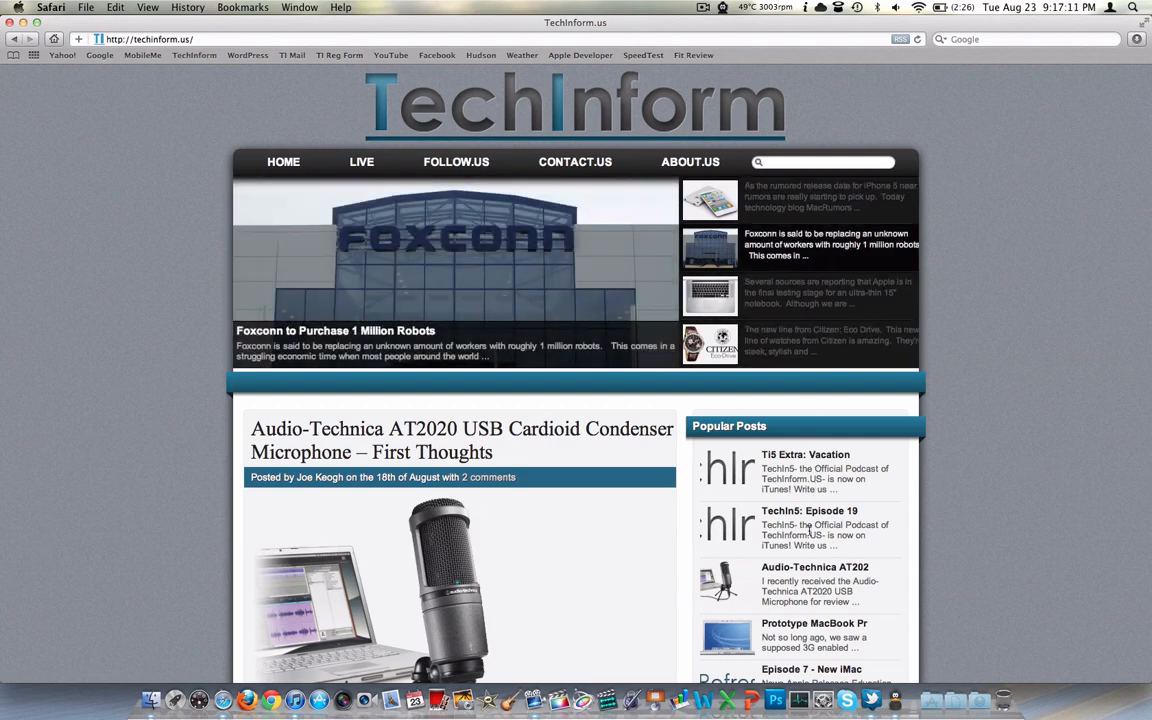
pyautogui.click(809, 510)
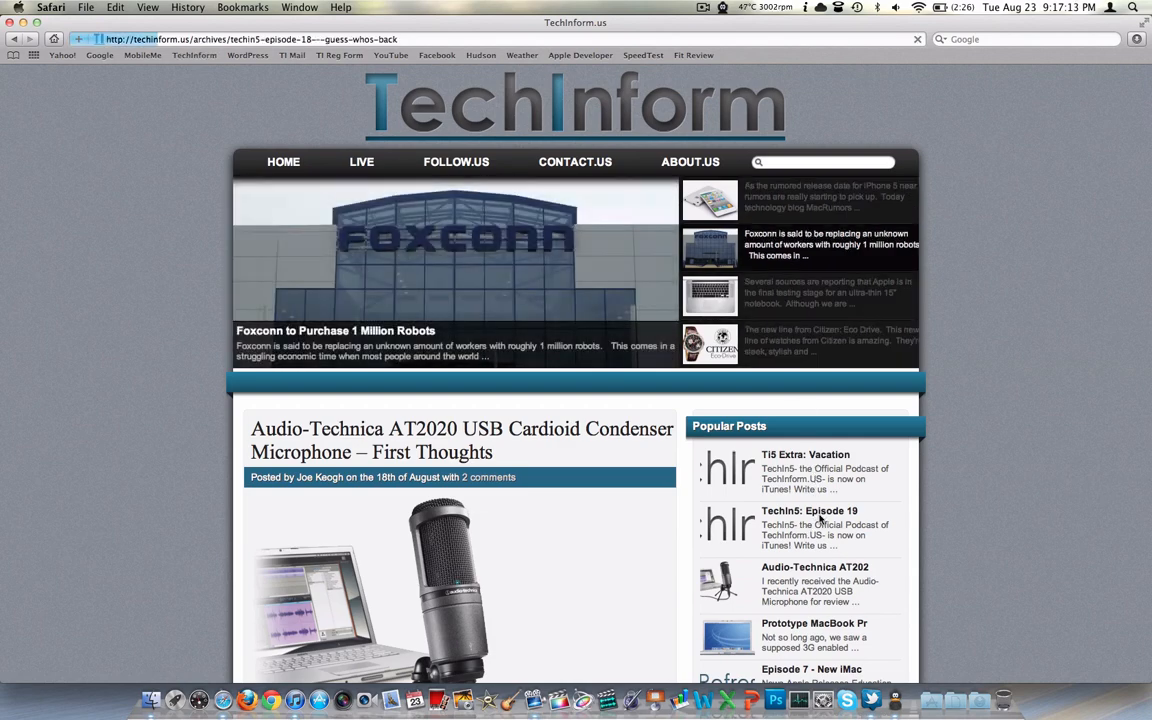
pyautogui.click(809, 510)
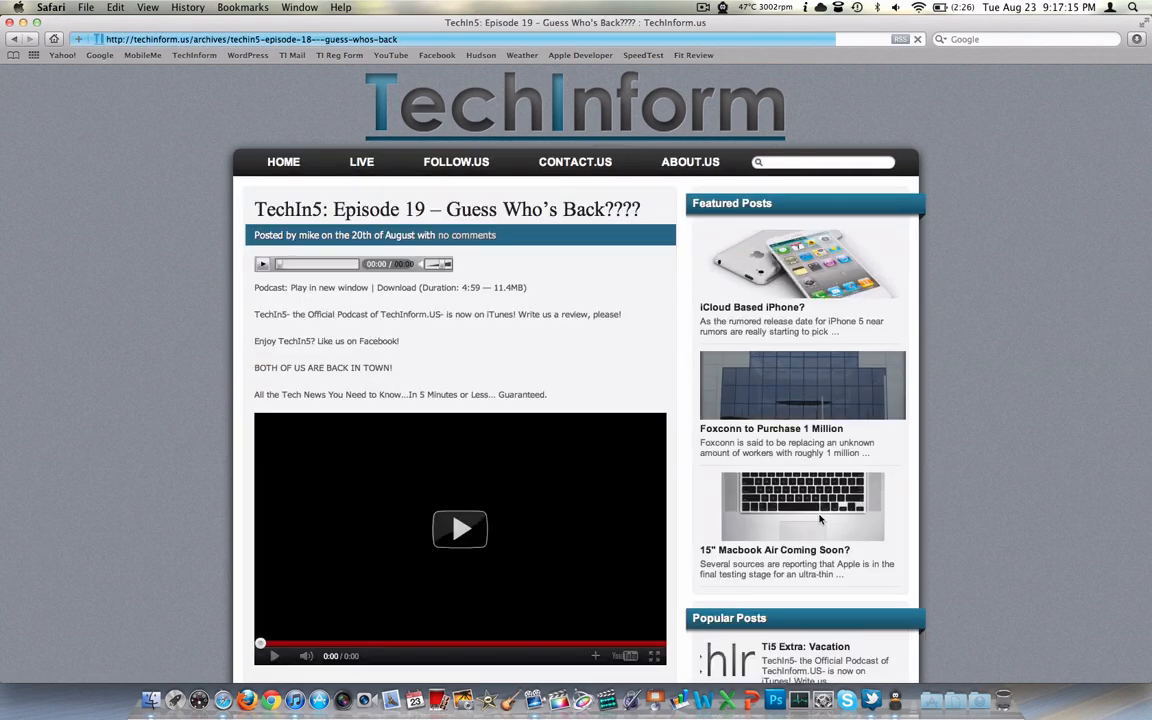
pyautogui.scroll(-3)
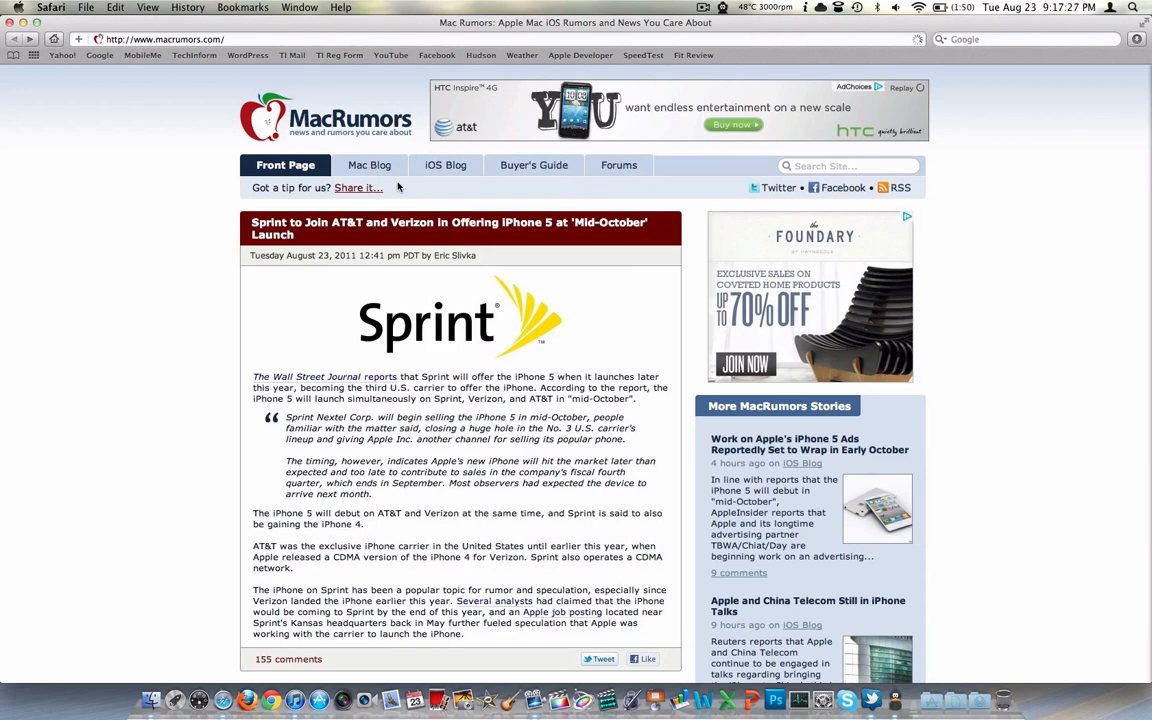
# Scroll the full-screen MacRumors page down to the OS X Lion 10.7.1 update article
pyautogui.scroll(-3)
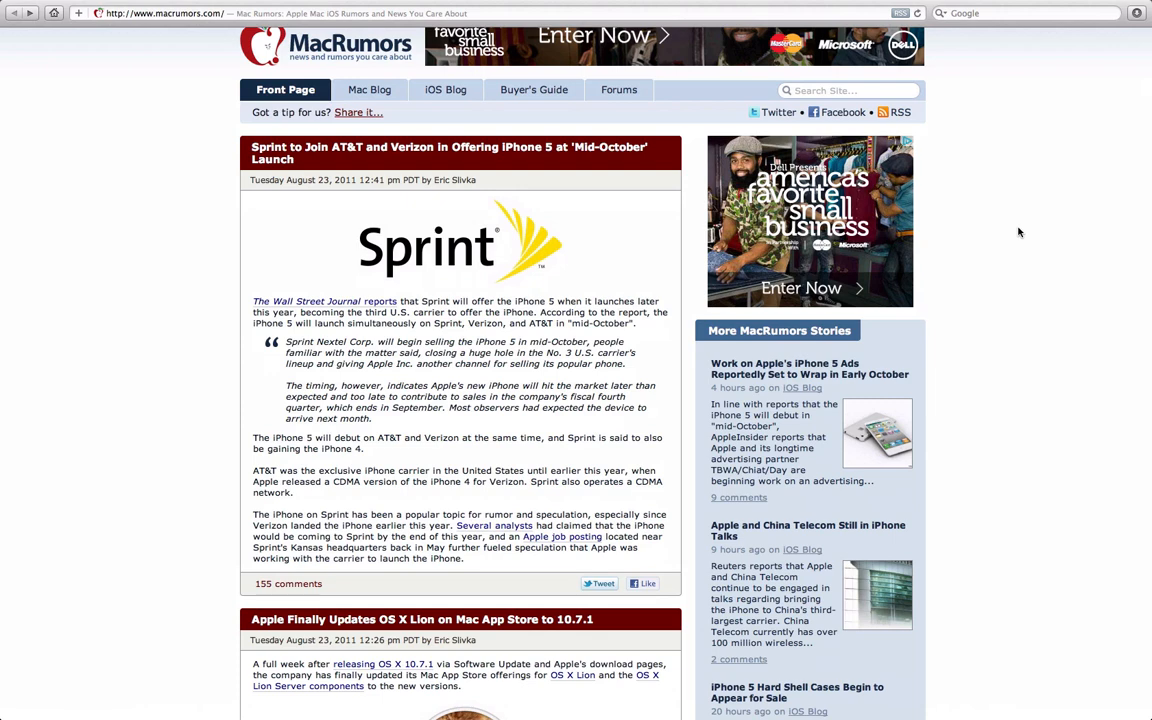
# Scroll down MacRumors to the article on a cheaper 8GB iPhone 4
pyautogui.scroll(-3)
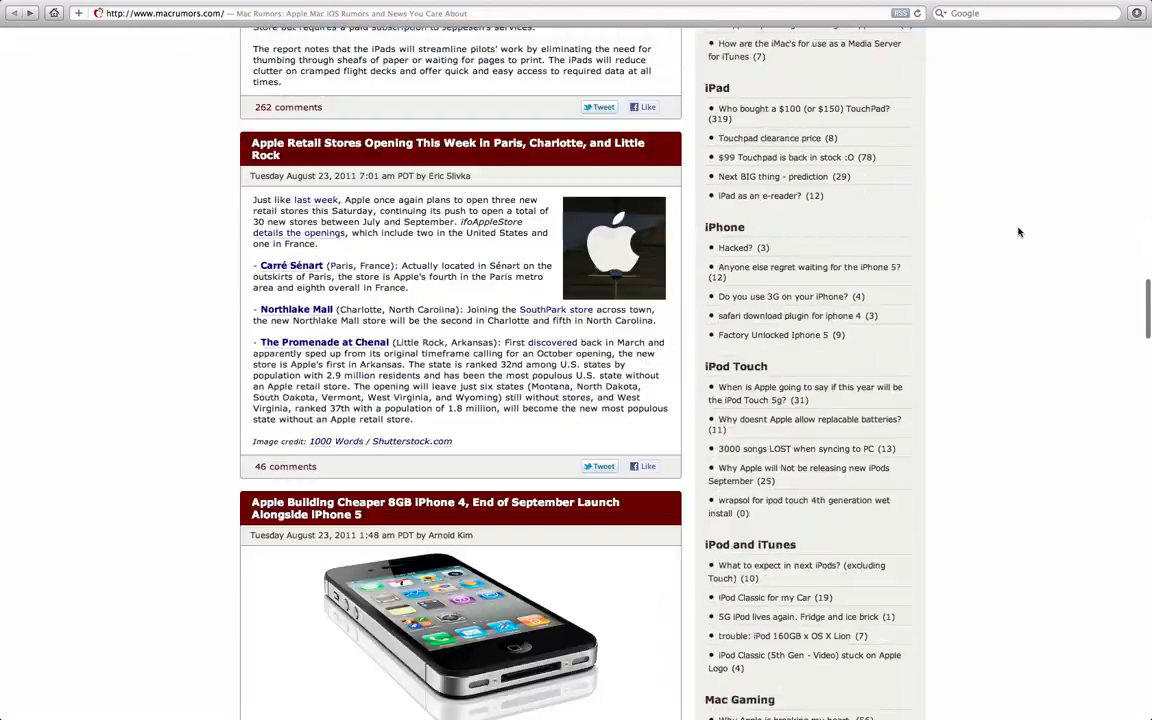
pyautogui.scroll(-3)
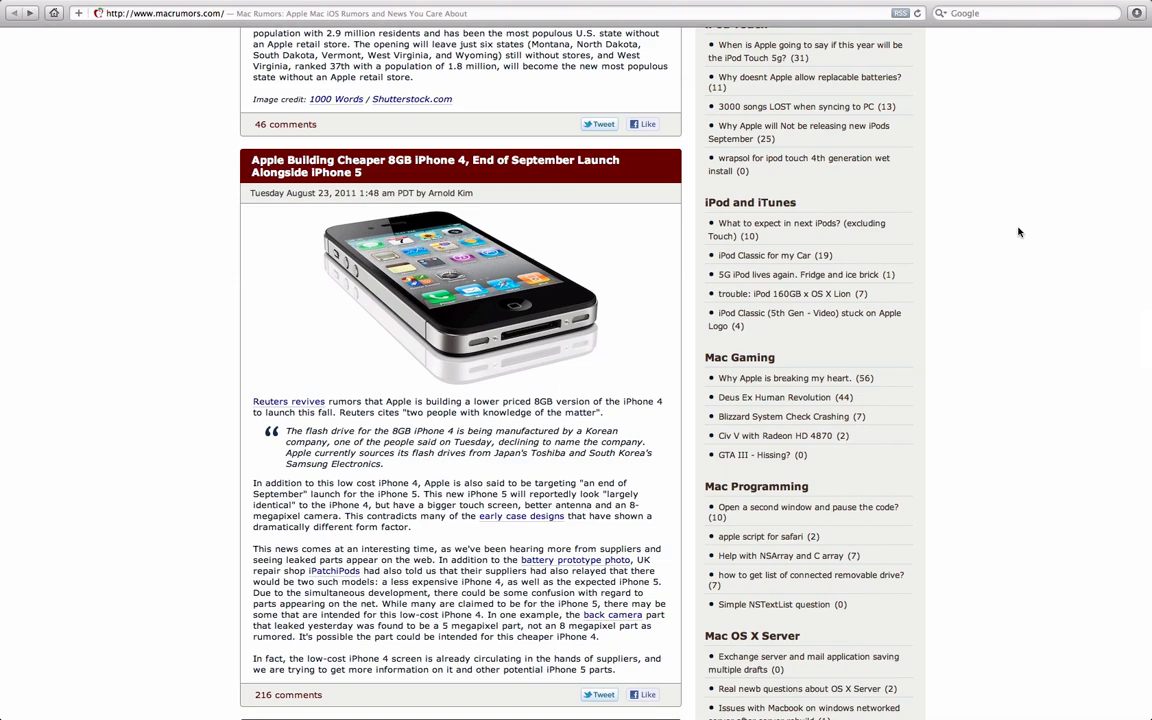
# Scroll past the iPhone 4 and 3GS sales article and back toward the top
pyautogui.scroll(-3)
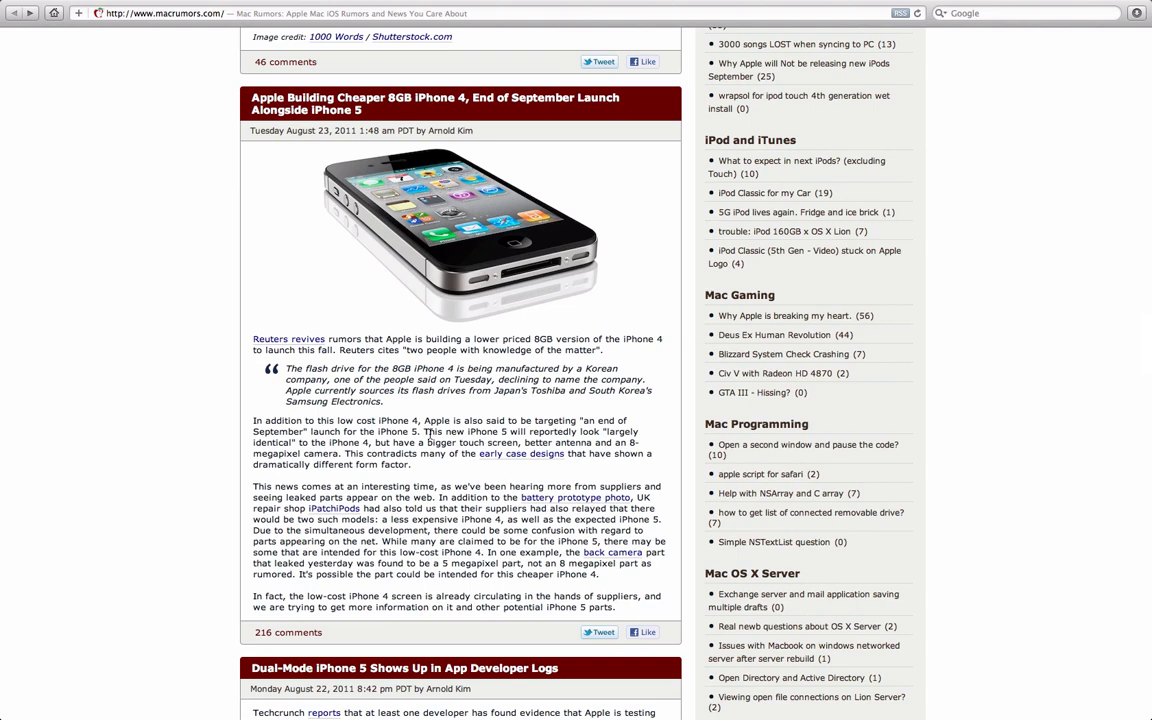
pyautogui.scroll(3)
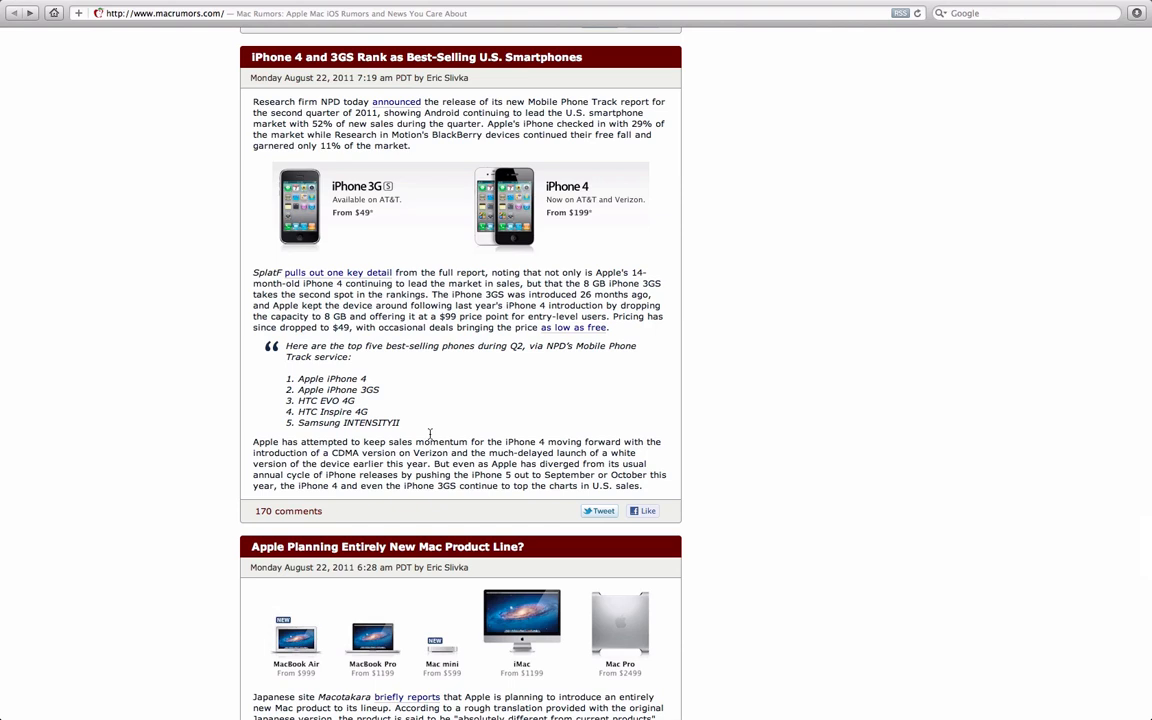
pyautogui.scroll(-3)
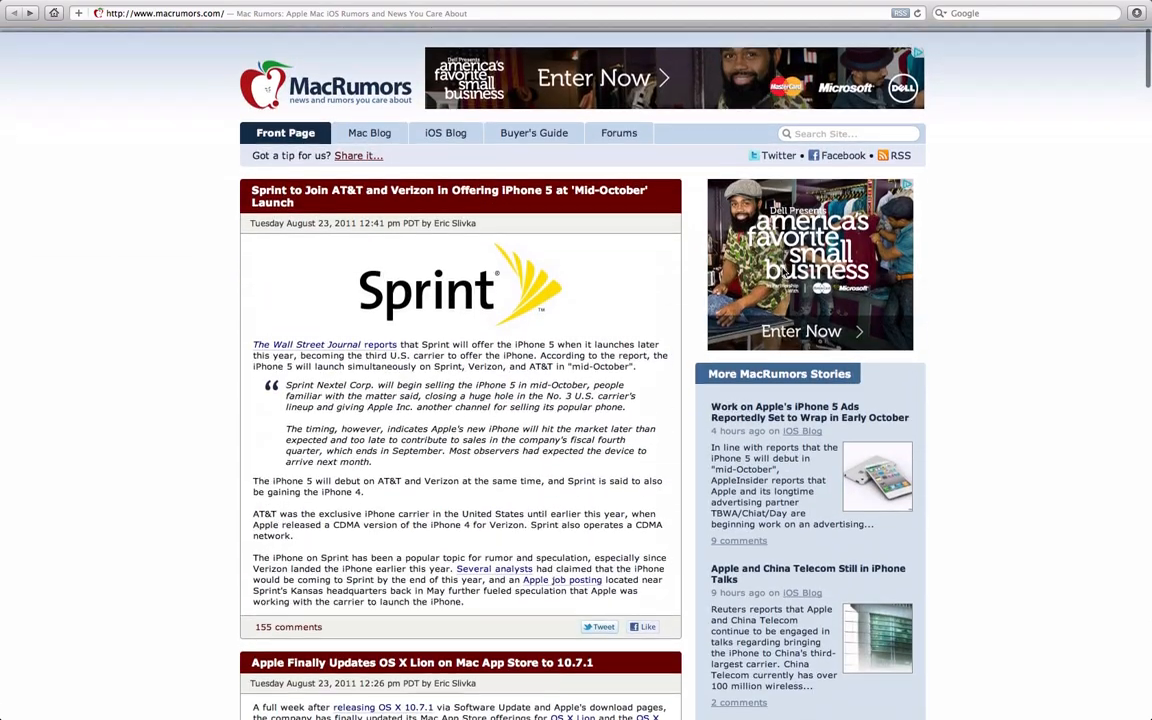
# Scroll to the OS X Lion article, then back up to the Sprint iPhone 5 story
pyautogui.scroll(-3)
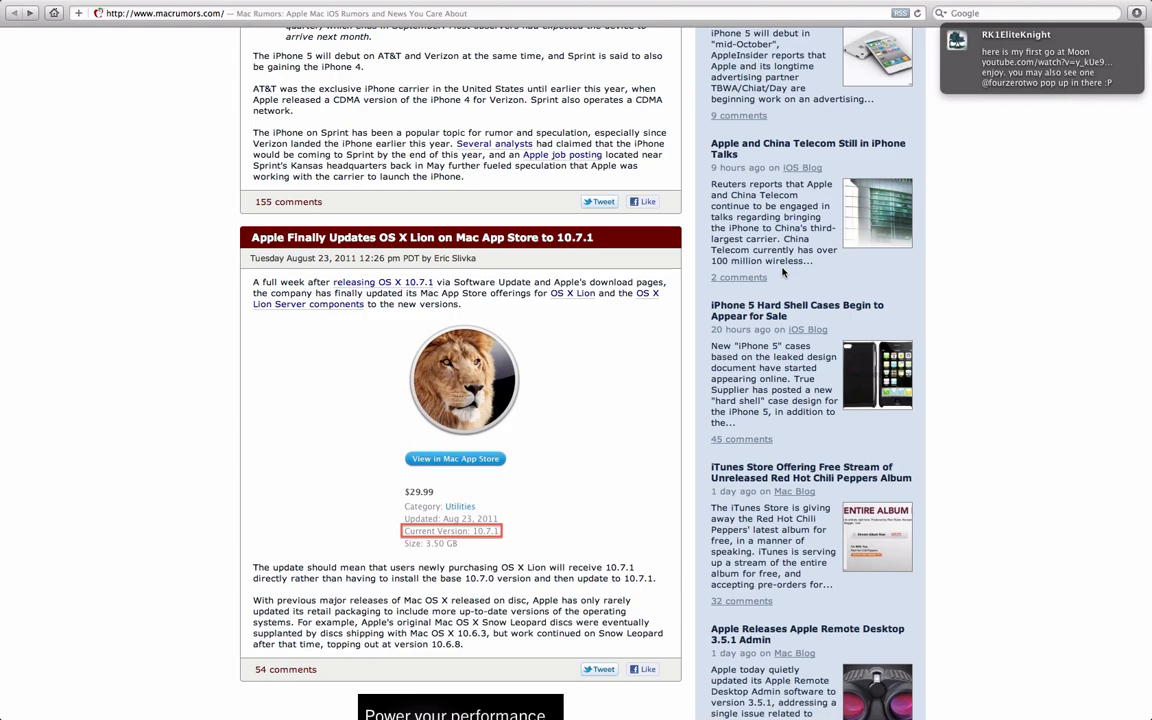
pyautogui.scroll(-3)
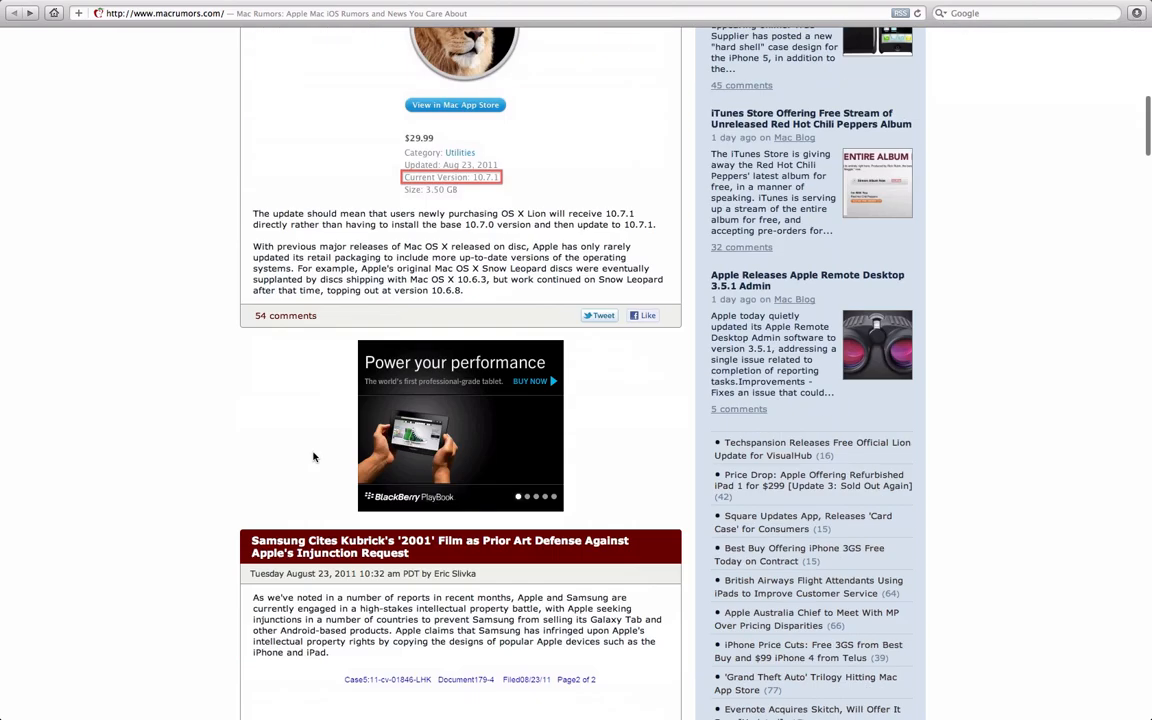
pyautogui.scroll(3)
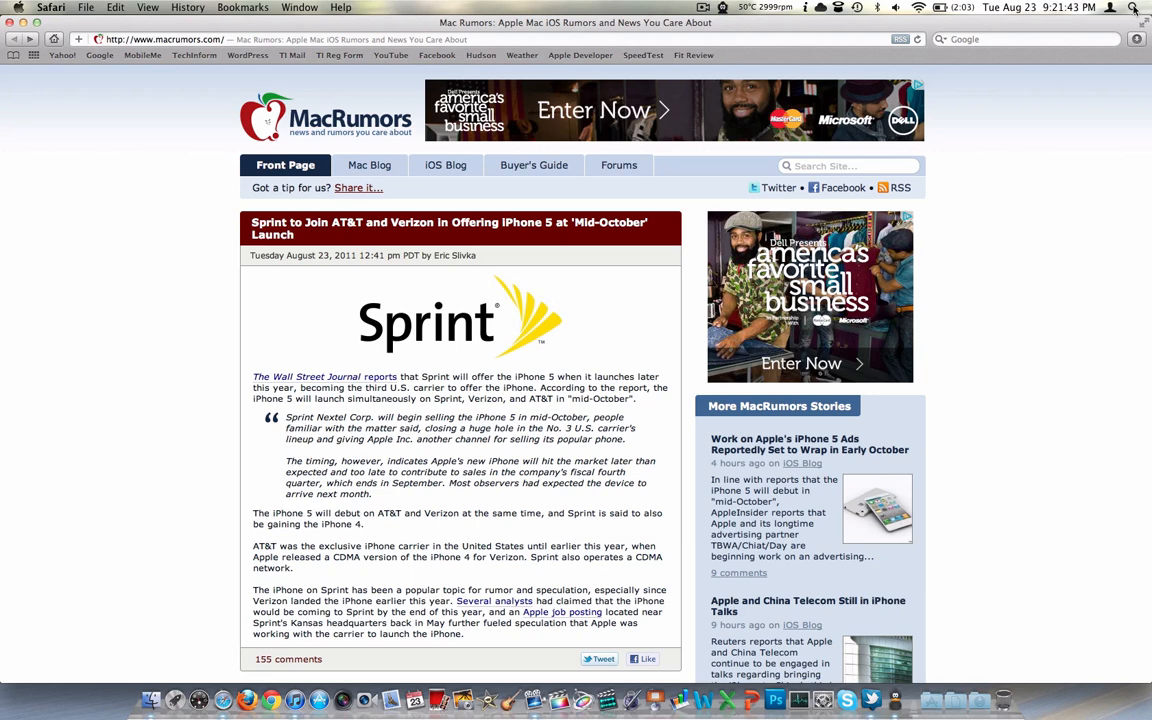
pyautogui.moveTo(618, 224)
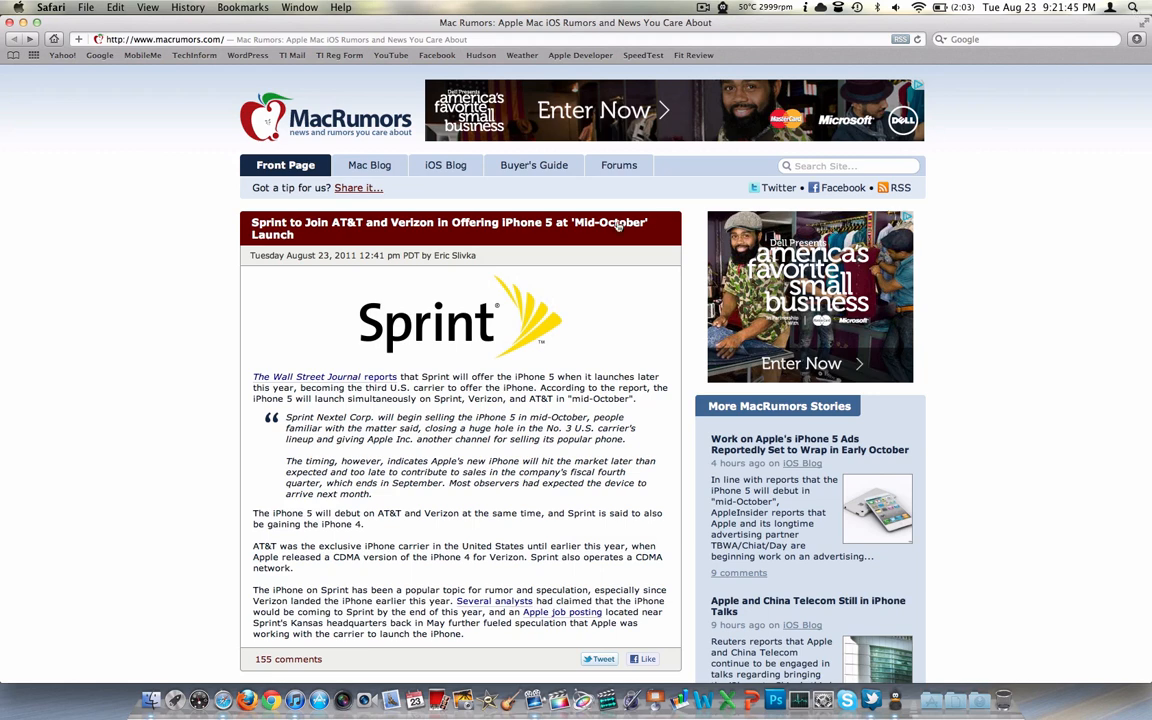
# Load the TechInform home page from its Bookmarks Bar bookmark
pyautogui.scroll(-3)
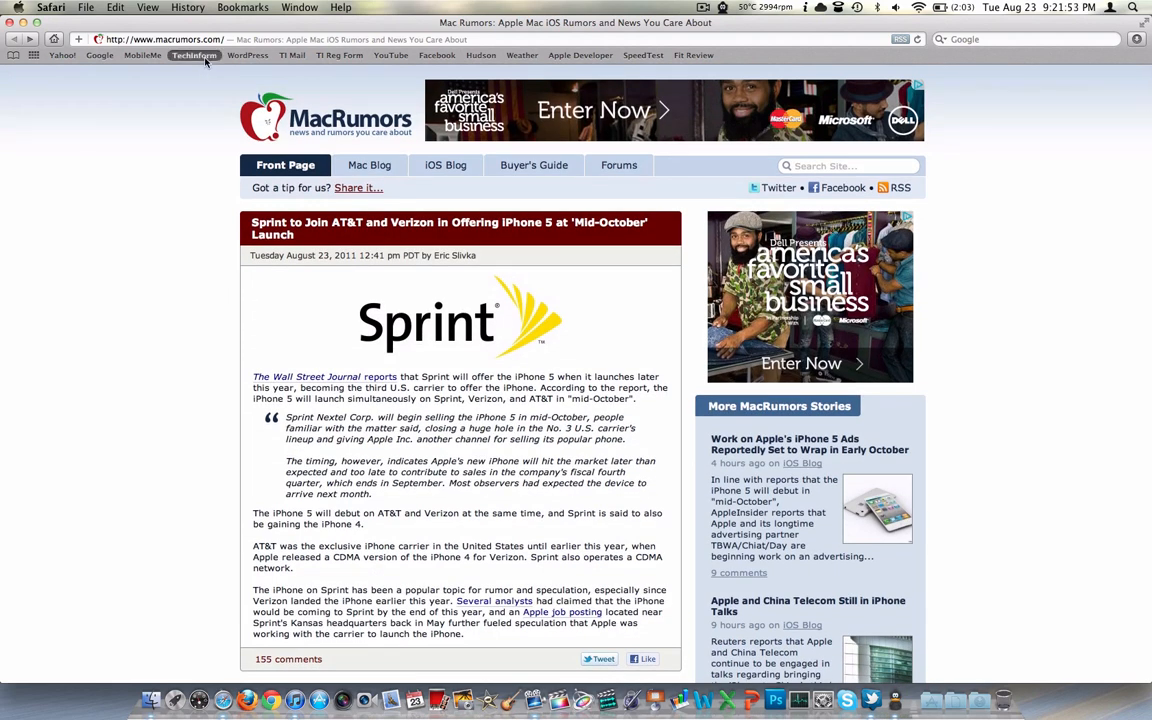
pyautogui.click(193, 55)
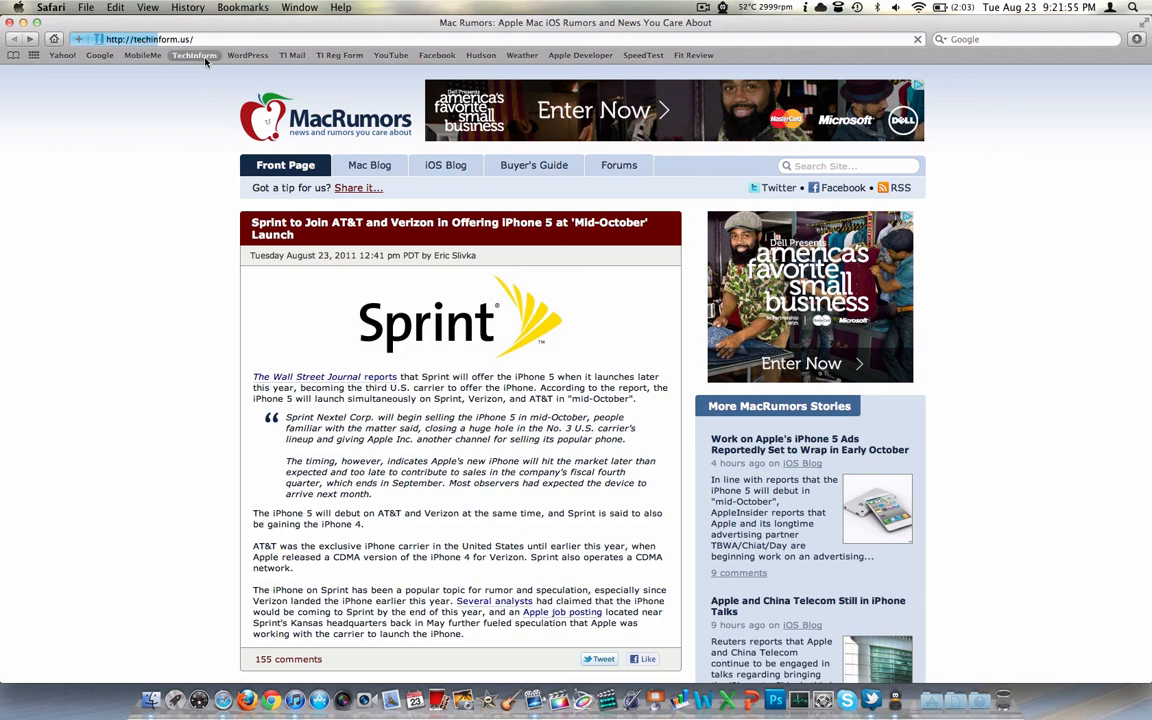
pyautogui.click(194, 55)
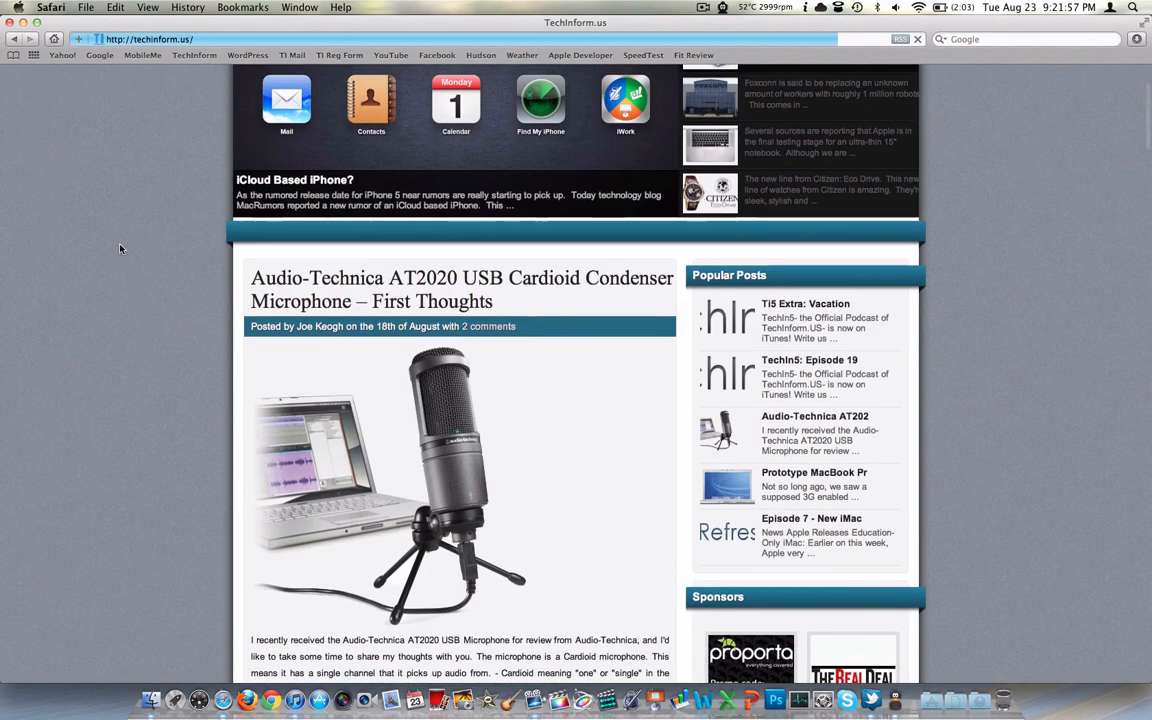